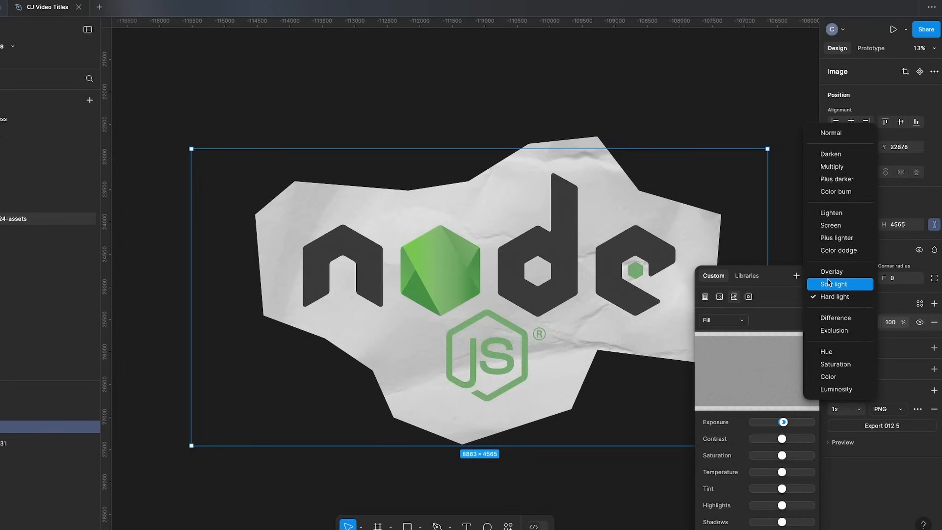
Choose a fill blend mode for the Node.js logo image and adjust its exposure
left_click(835, 297)
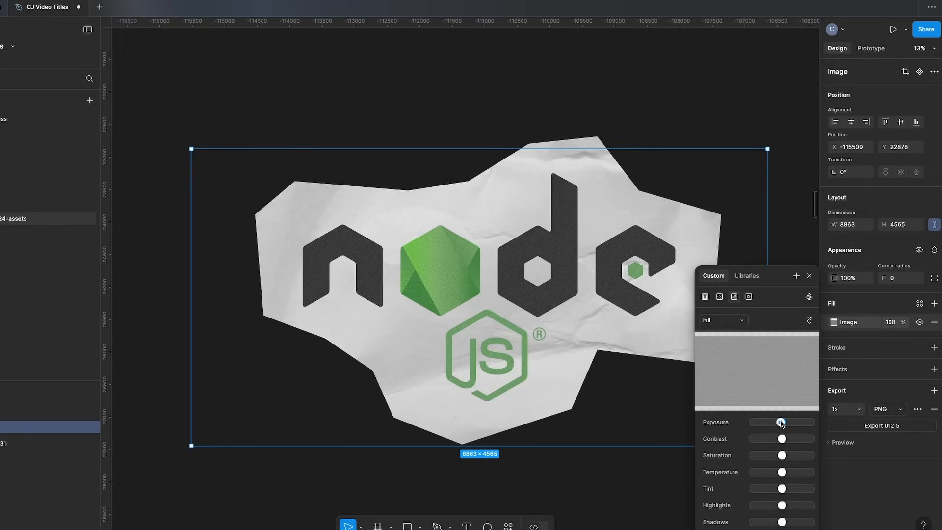
left_click(808, 276)
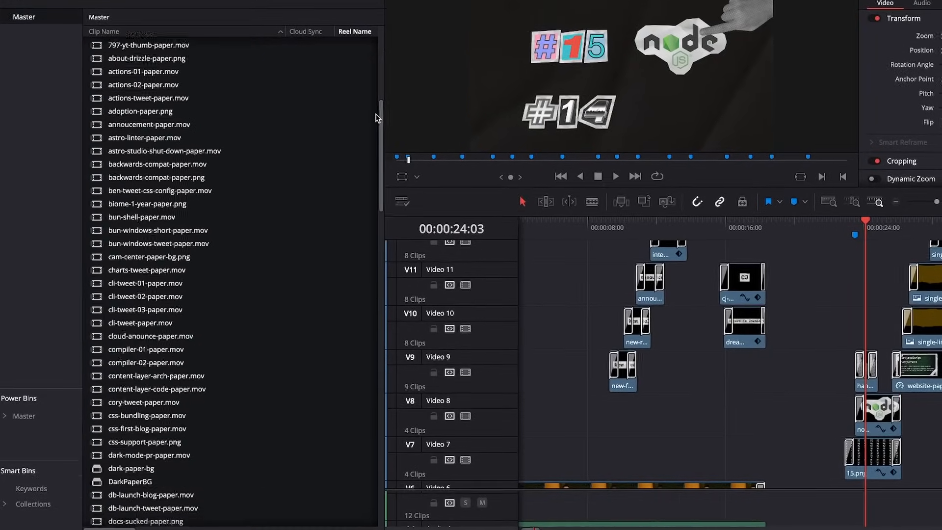
scroll("down", 3)
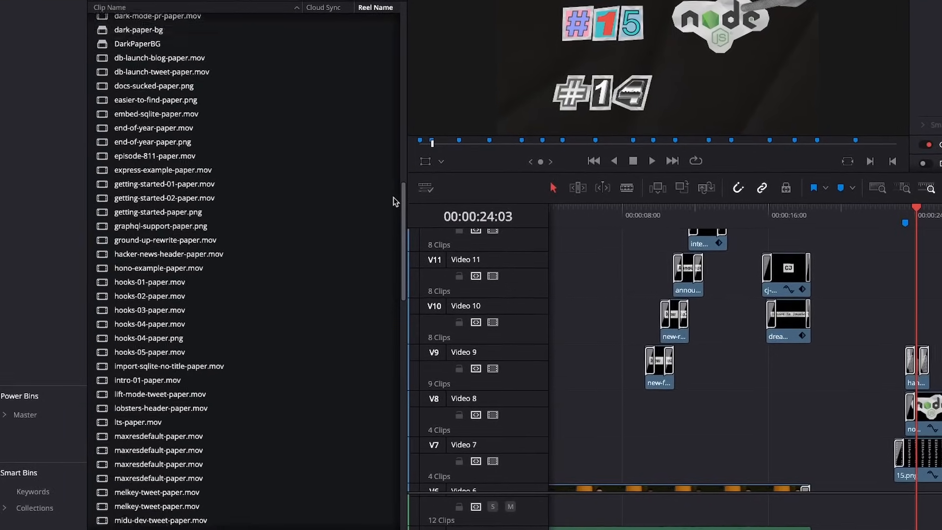
scroll("down", 3)
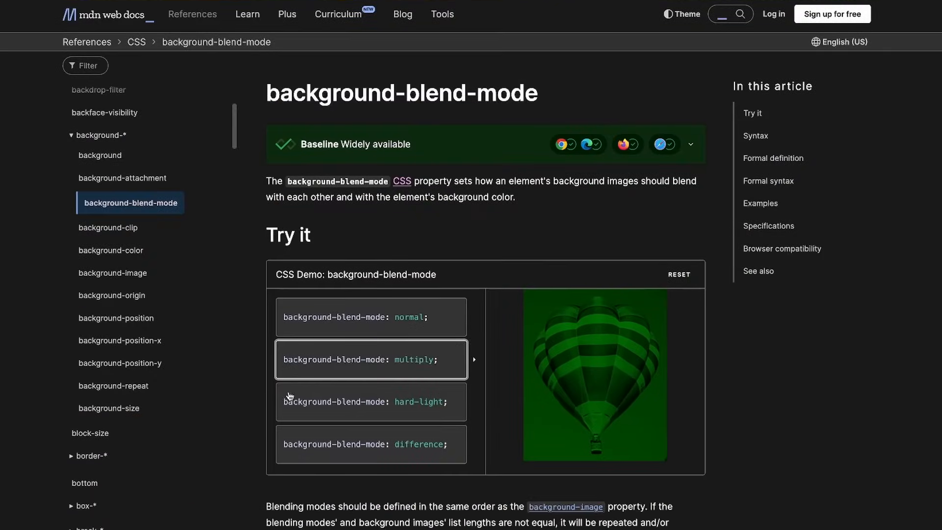
Preview background-blend-mode: hard-light on the balloon demo
left_click(371, 443)
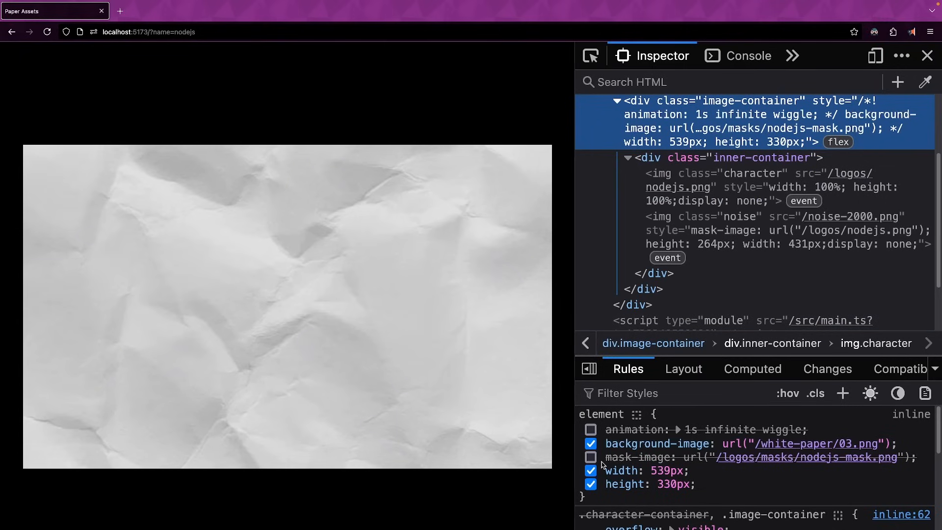
mouse_move(590, 457)
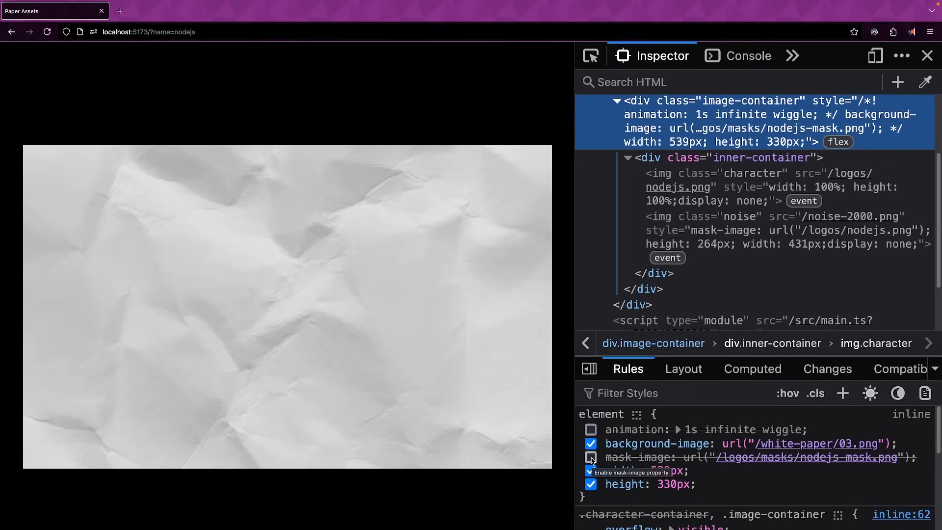
Enable mask-image on the paper, then show the Node.js logo and noise texture images
left_click(591, 457)
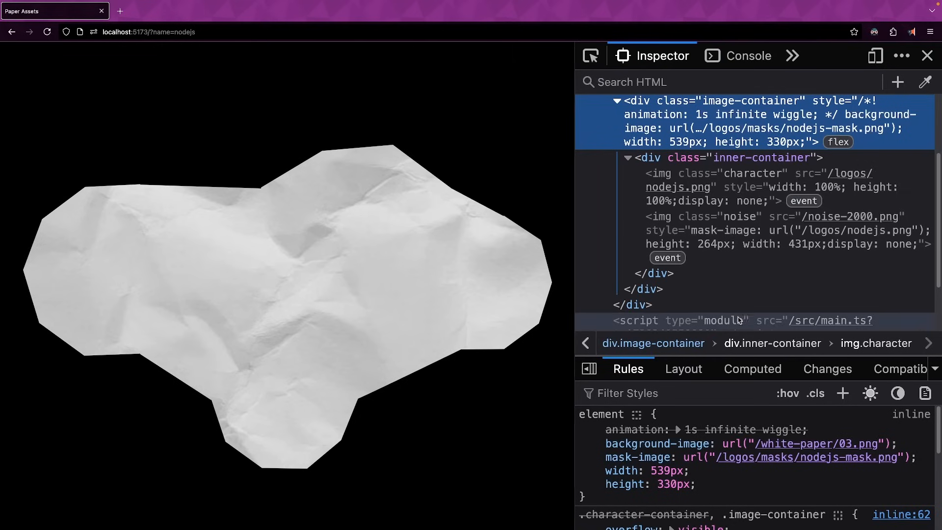
left_click(744, 186)
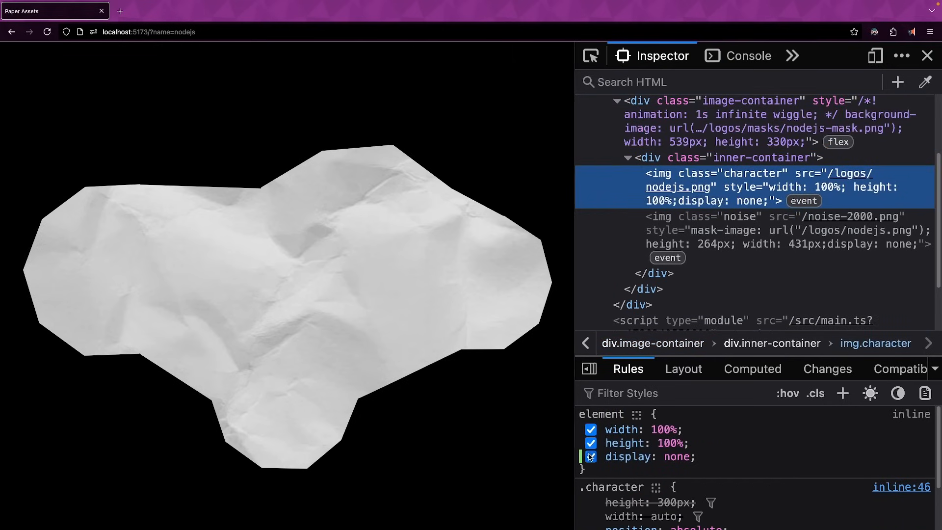
left_click(590, 456)
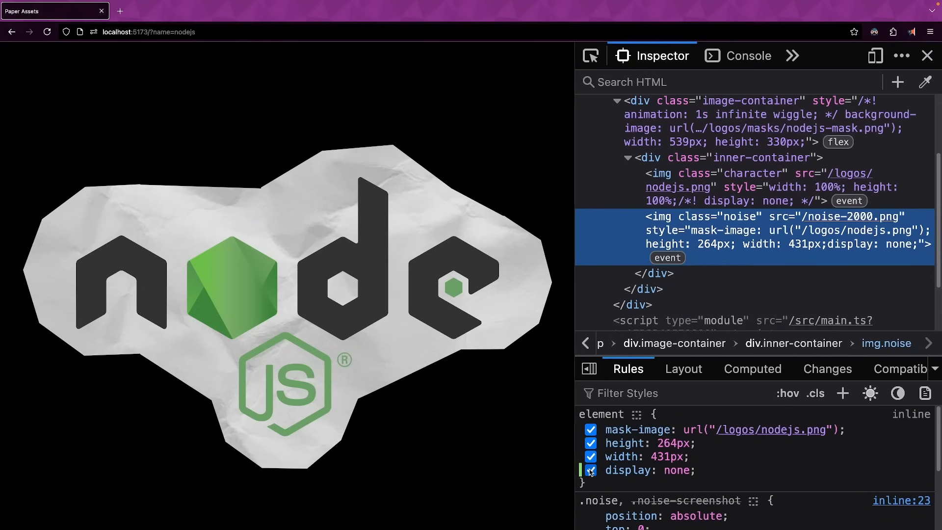
left_click(591, 470)
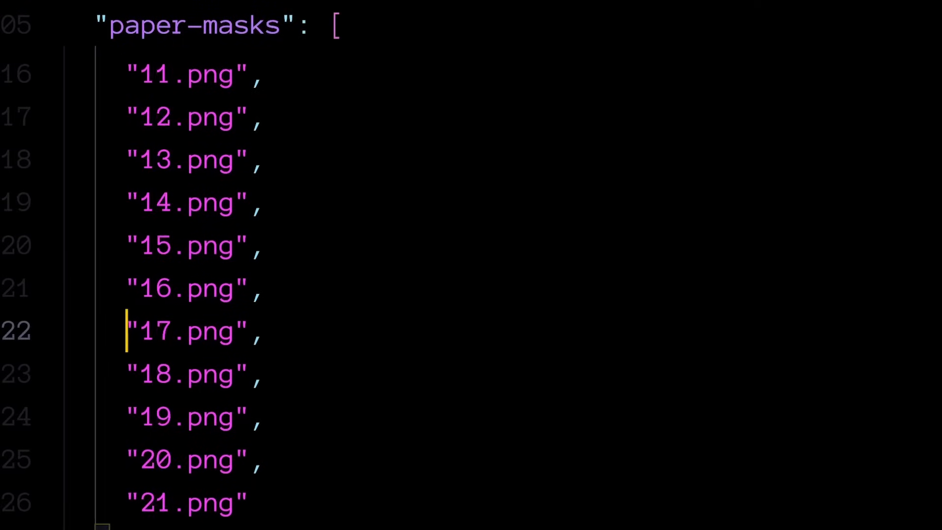
scroll("up", 3)
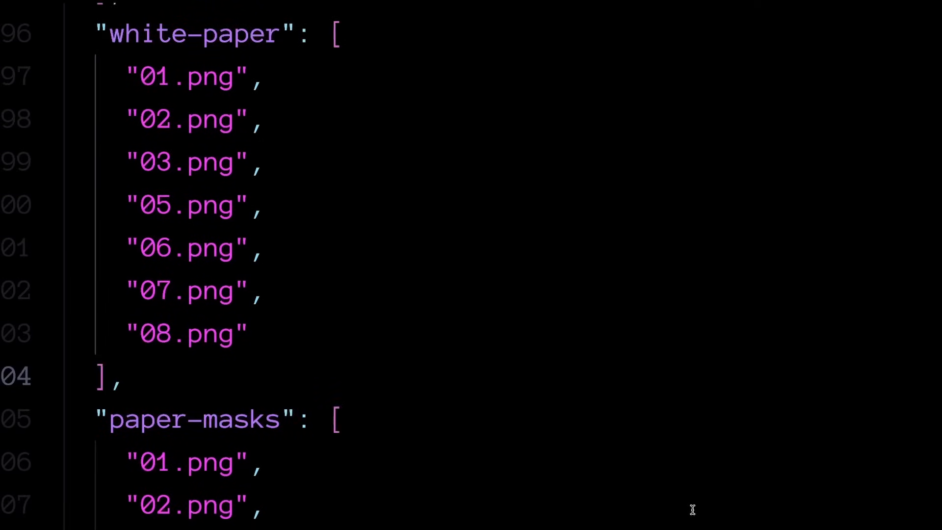
scroll("down", 3)
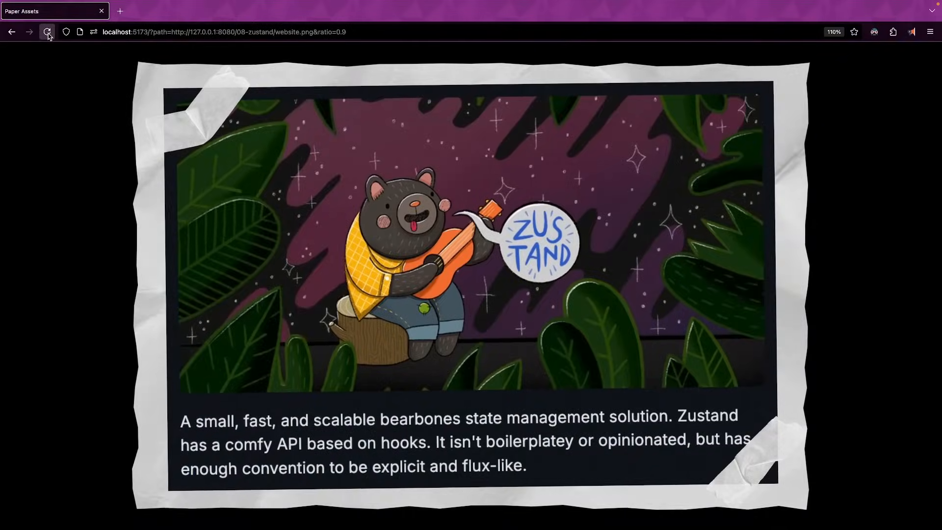
Reload the paper screenshot page and switch tabs to the text=38.8K&star=true render
left_click(47, 31)
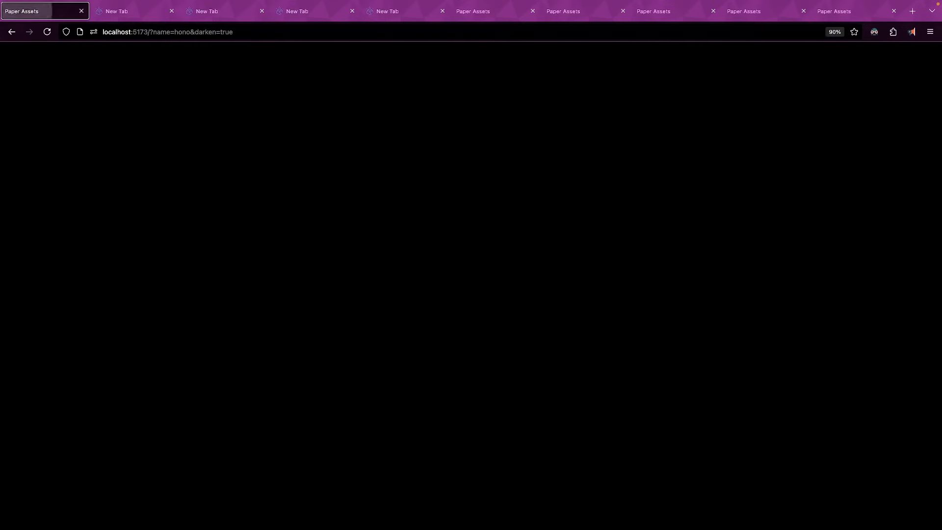
left_click(127, 11)
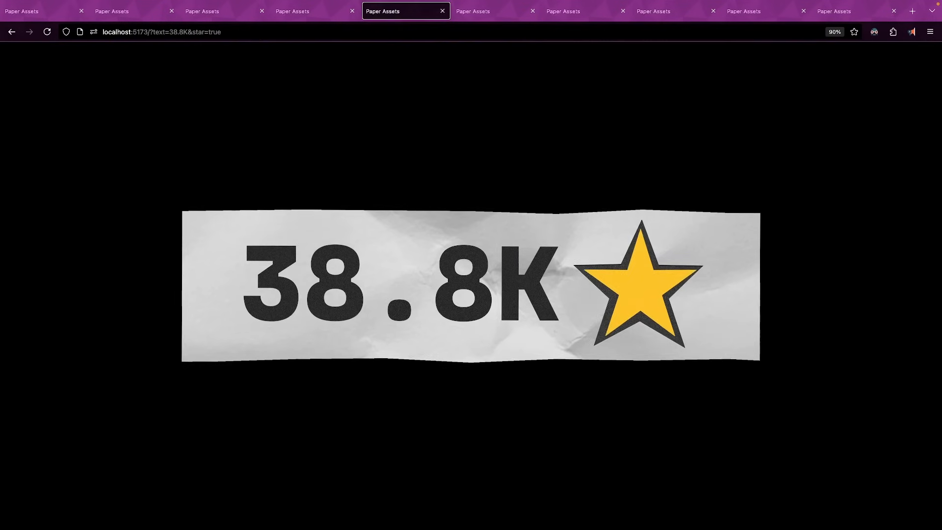
left_click(676, 11)
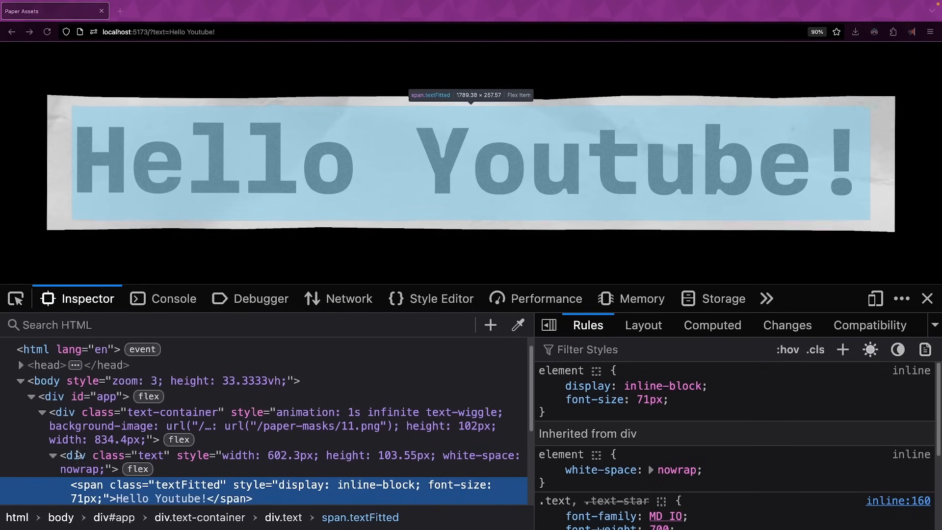
Screenshot the div.text-container node holding the Hello Youtube! label
left_click(173, 412)
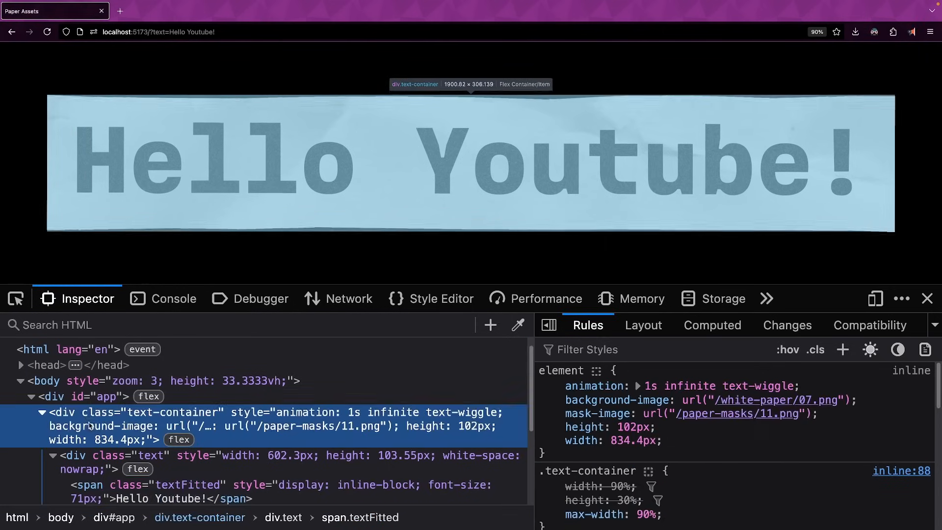
right_click(90, 425)
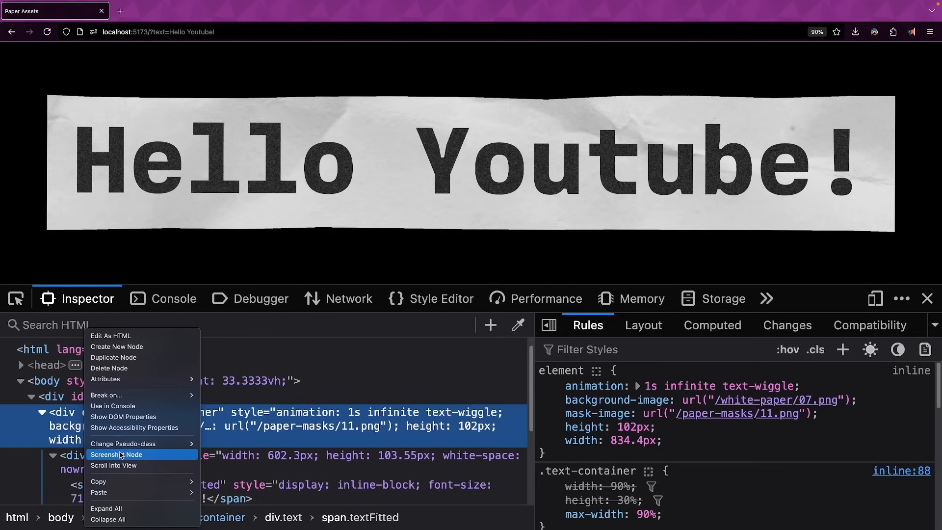
left_click(116, 454)
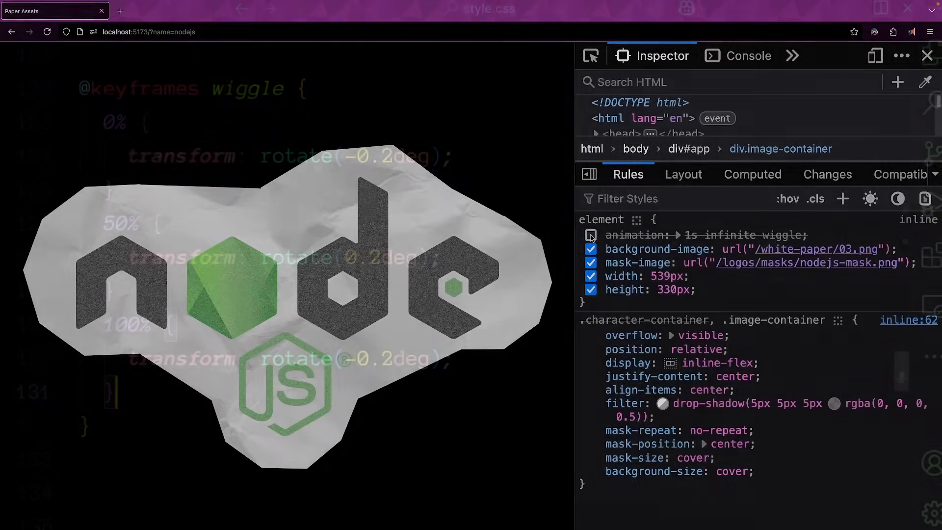
Re-enable the animation: 1s infinite wiggle property on the logo
left_click(591, 235)
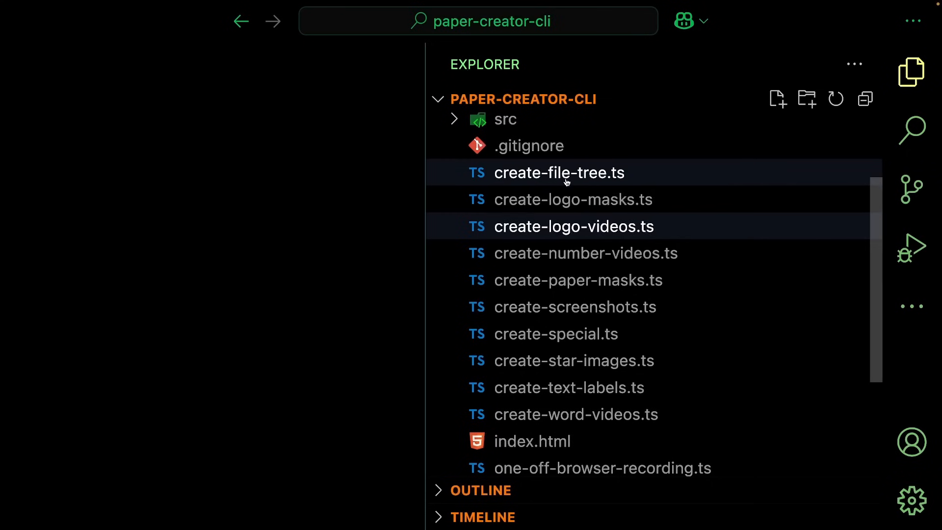
Review the logos array in create-logo-videos.ts and run it with node
left_click(554, 334)
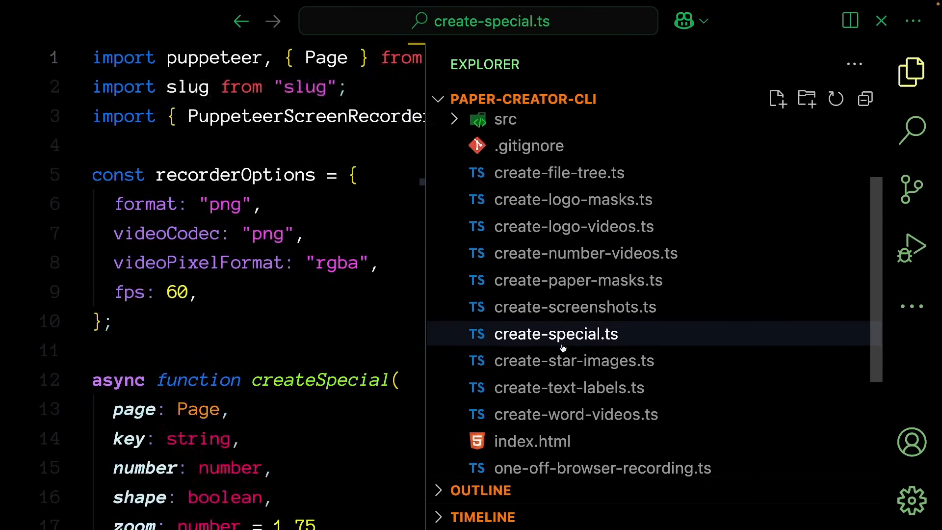
left_click(573, 226)
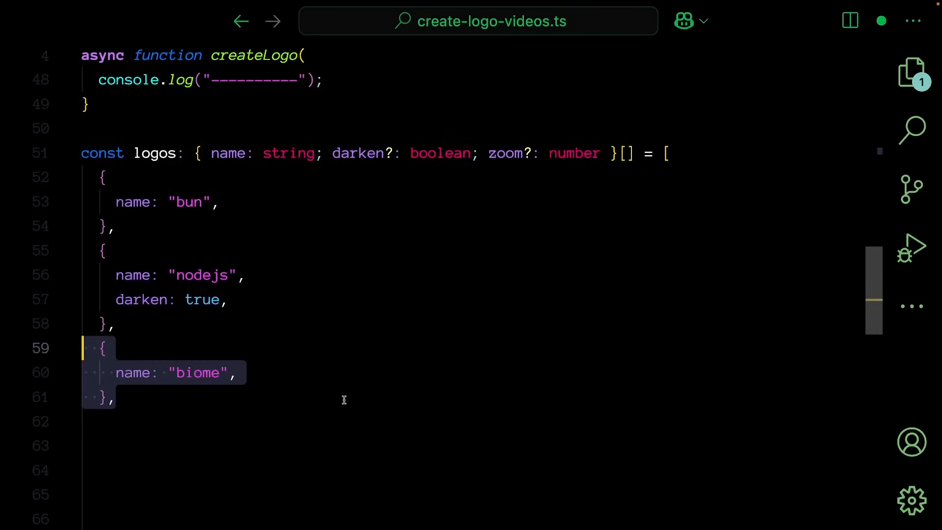
scroll("down", 3)
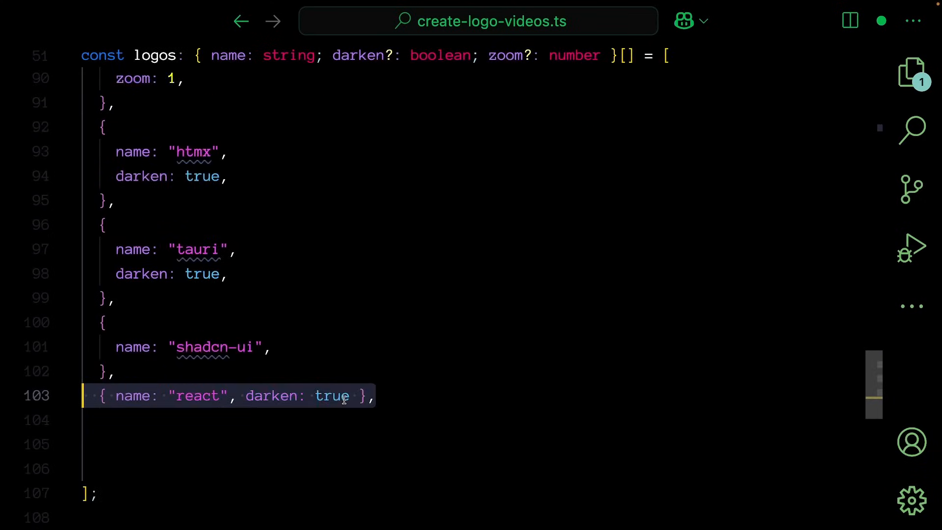
scroll("down", 3)
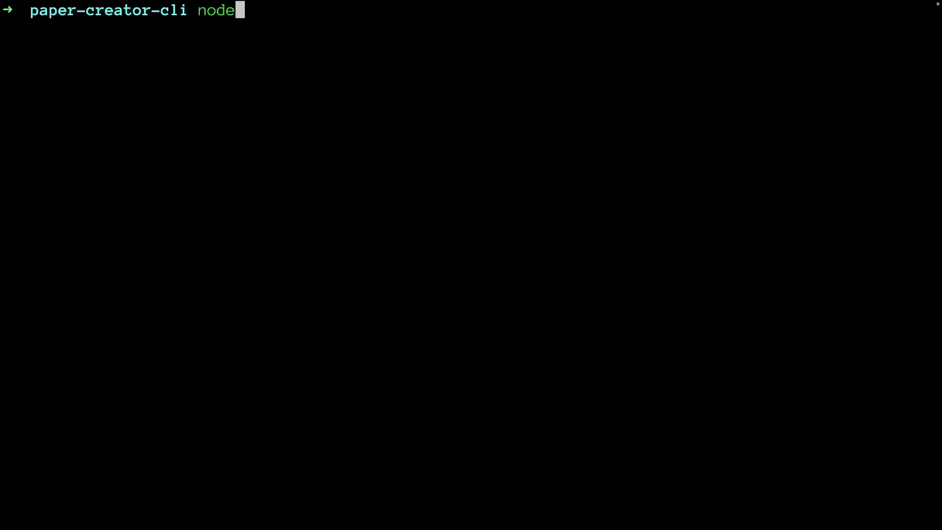
key("Return")
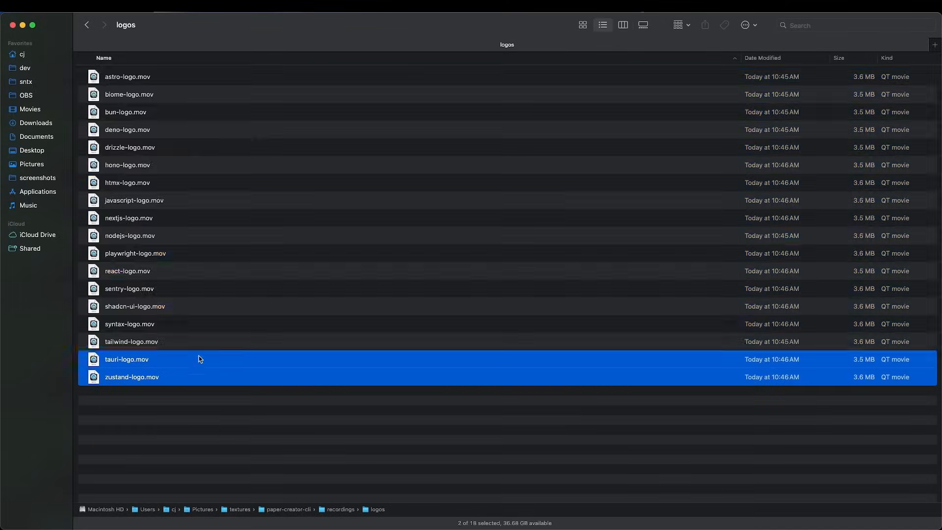
Select tauri-logo.mov through zustand-logo.mov in the recordings folder
left_click(403, 451)
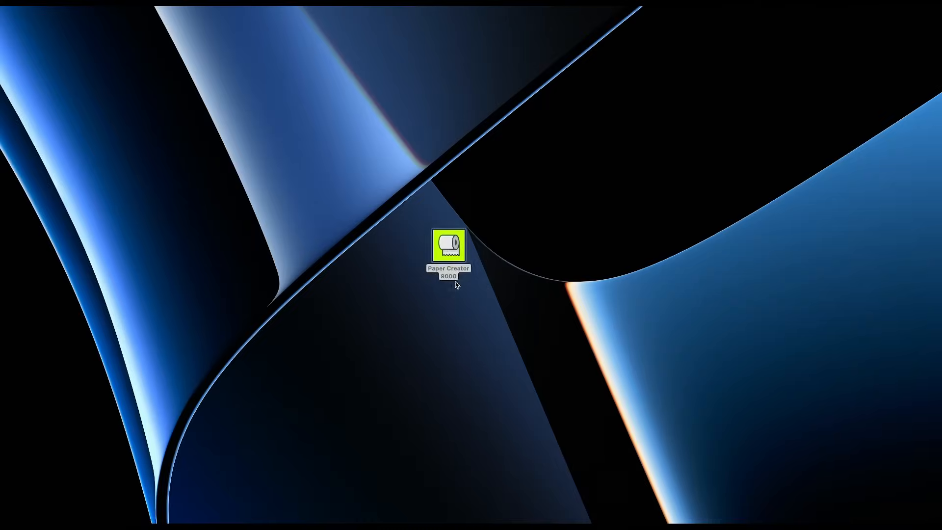
Launch Paper Creator and try paper and mask slider combinations, including mask 08
double_click(447, 245)
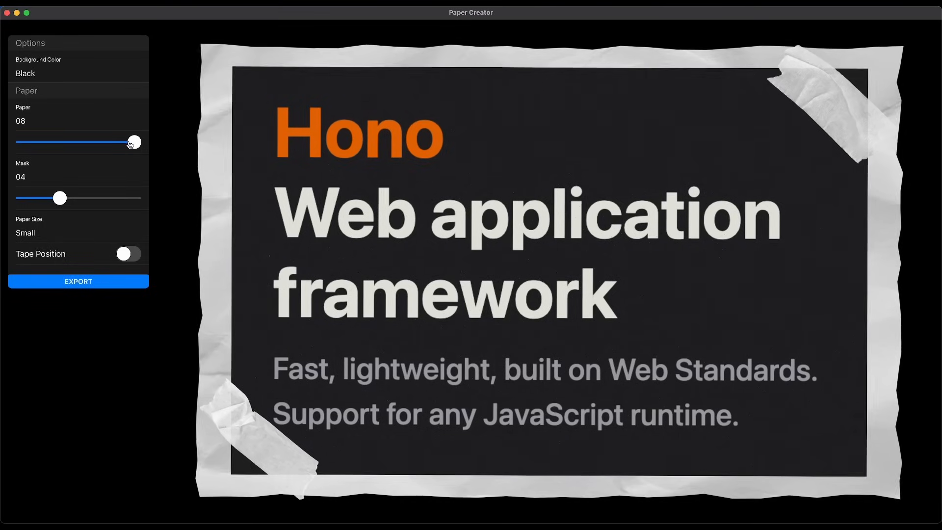
left_click_drag(134, 142, 23, 142)
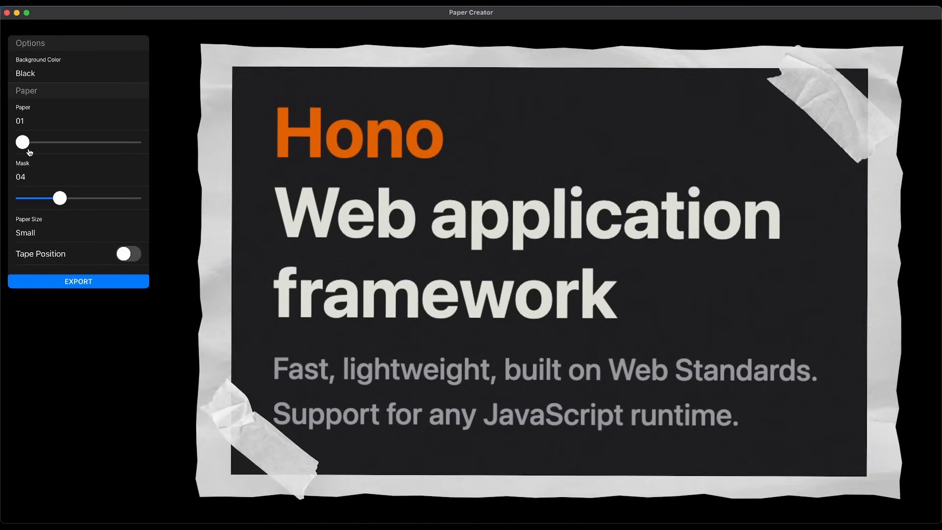
left_click_drag(60, 197, 108, 197)
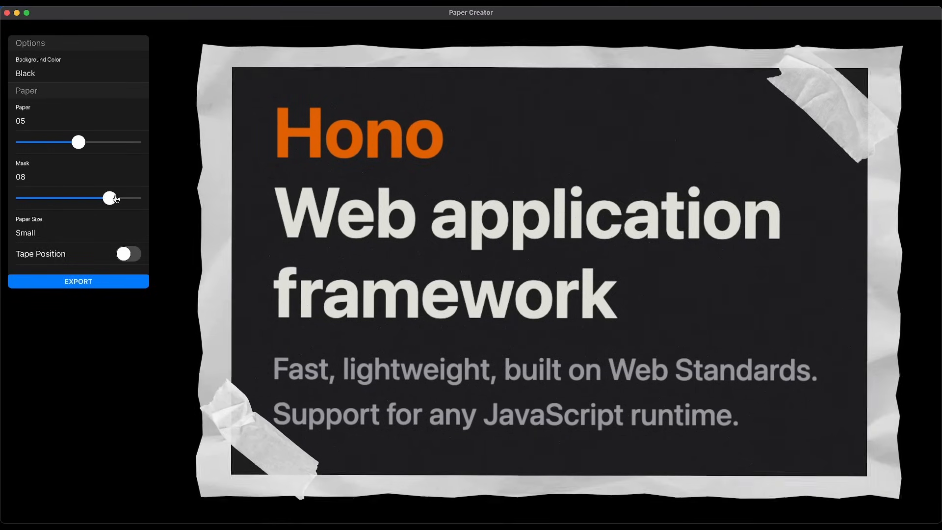
Settle on mask 01, move the tape to the opposite corners, and view background colours
left_click_drag(110, 197, 20, 197)
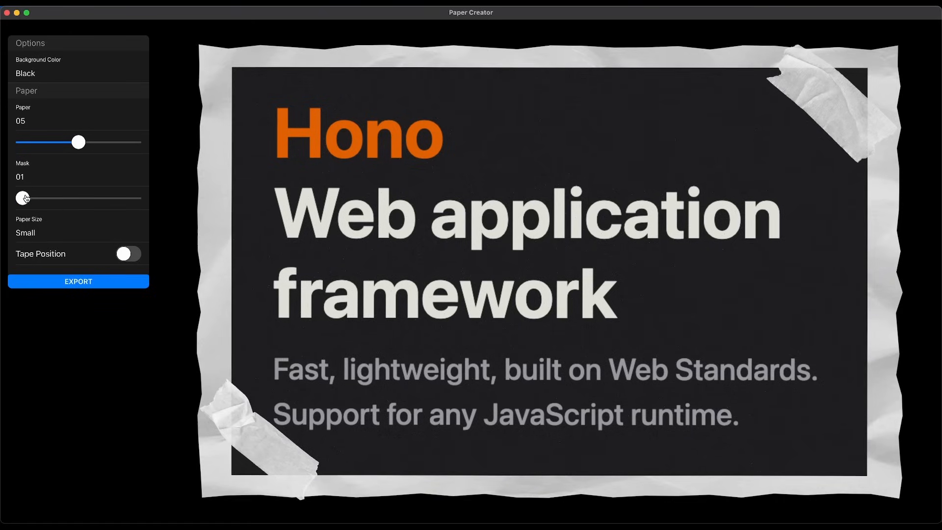
left_click(128, 253)
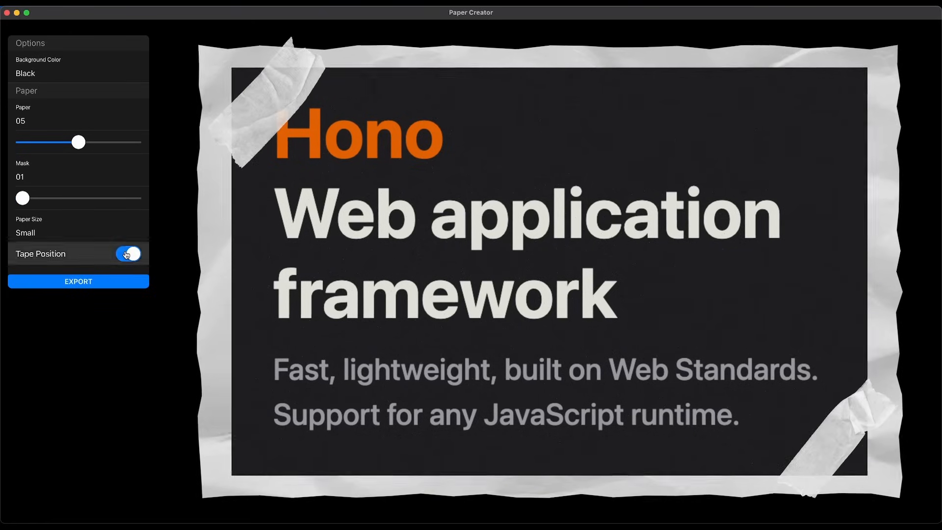
left_click(26, 73)
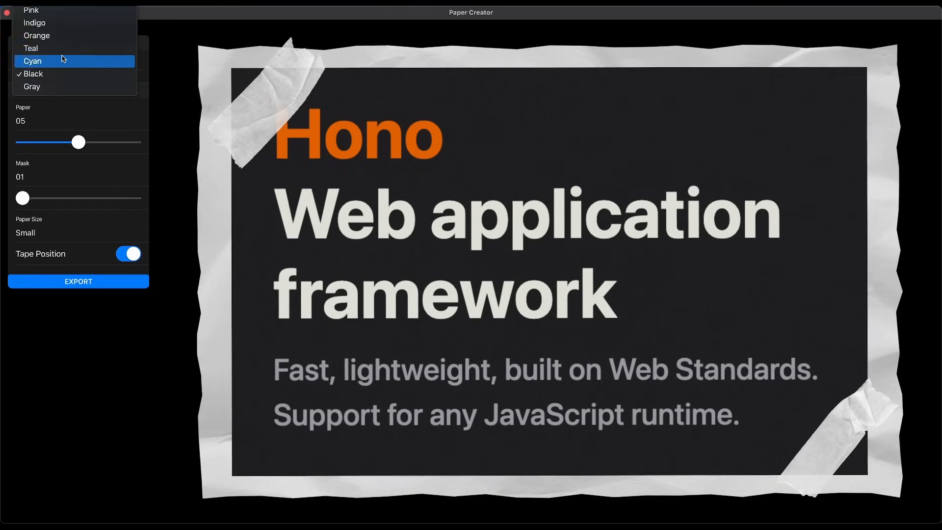